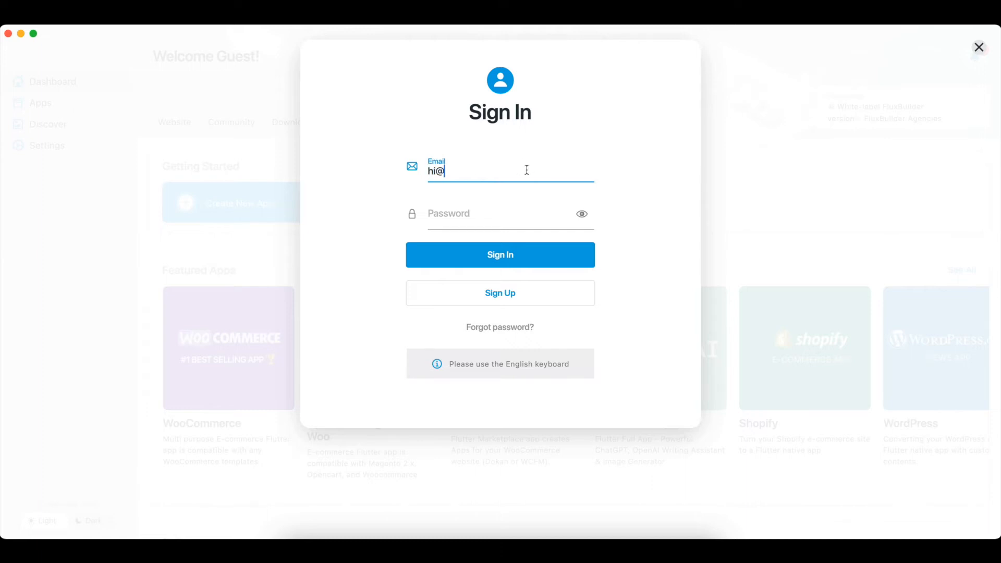
Step: Sign in with the inspireui.com account and open the Woocommerce app card under Your Apps
type("inspireui.com")
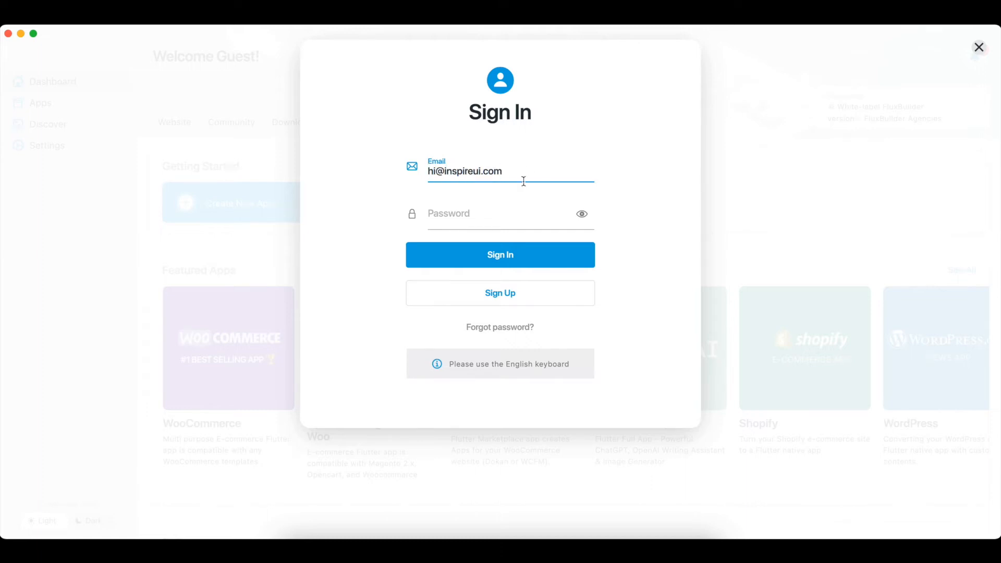
left_click(500, 255)
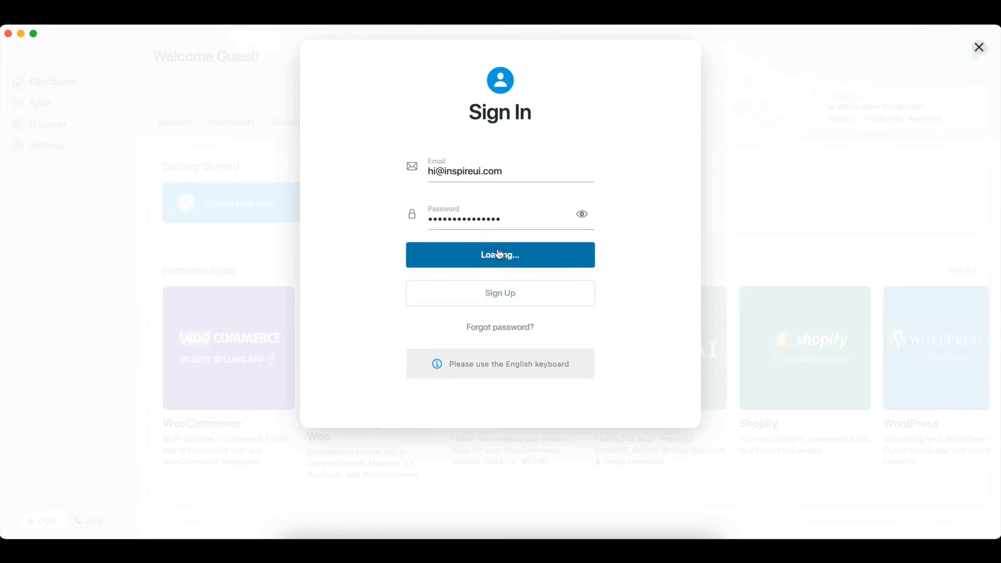
left_click(499, 255)
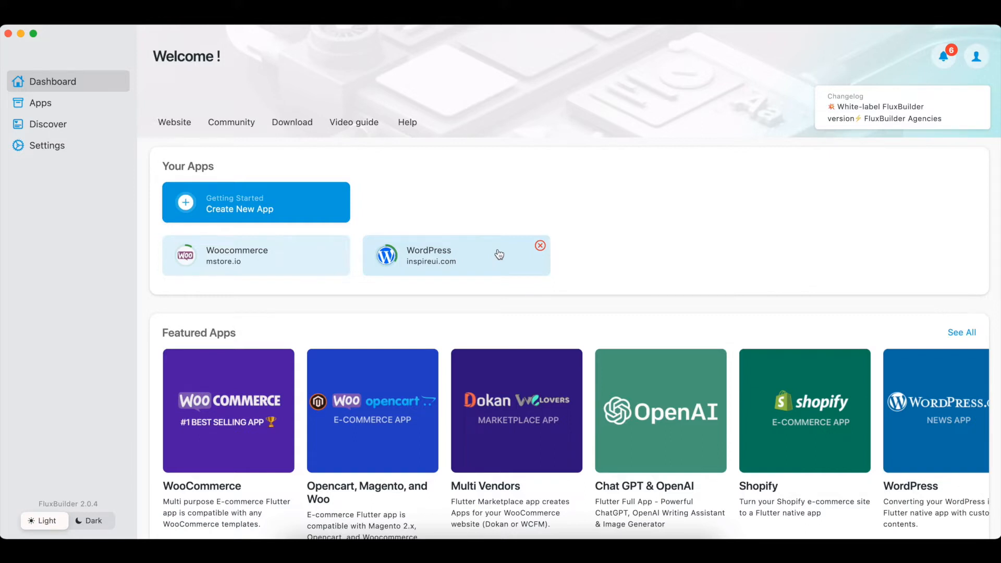
mouse_move(287, 256)
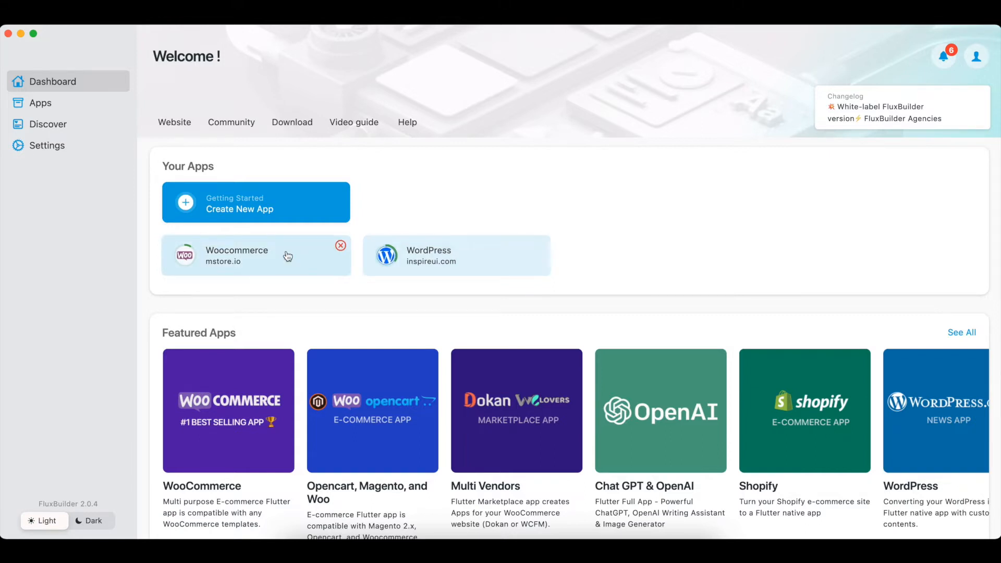
left_click(237, 255)
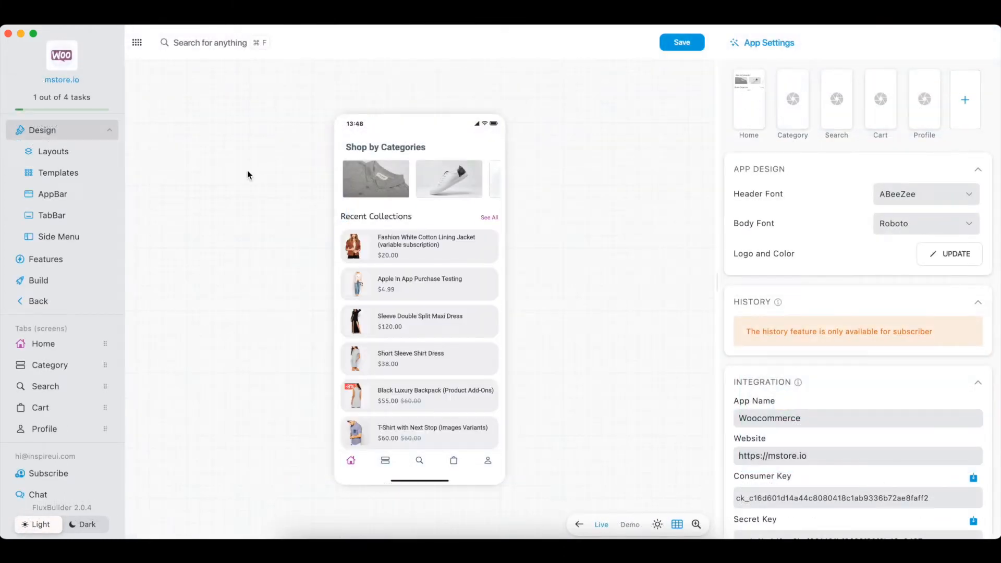
Step: Show the 'Next step' popup from the '1 out of 4 tasks' label and follow Go To Settings
left_click(62, 97)
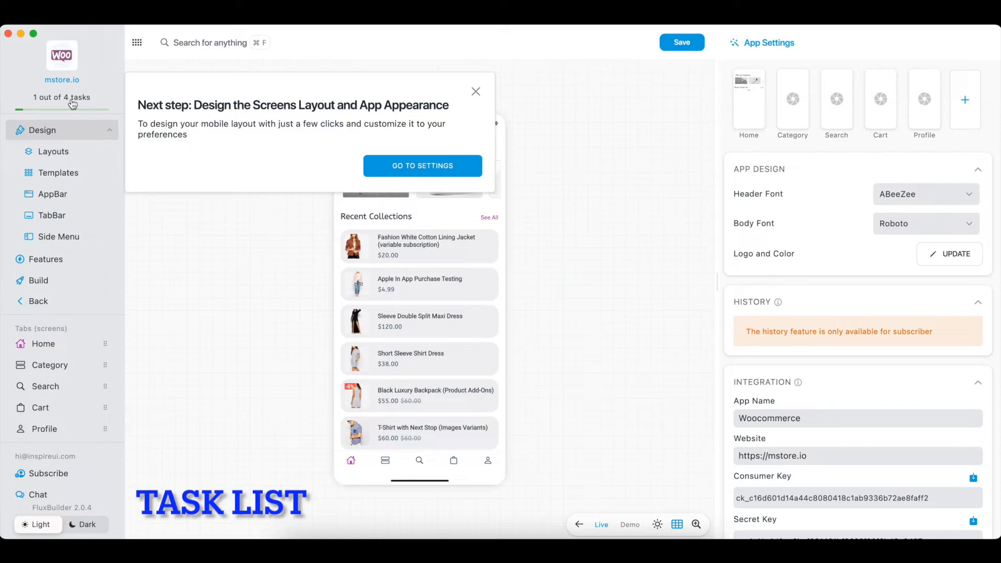
mouse_move(151, 107)
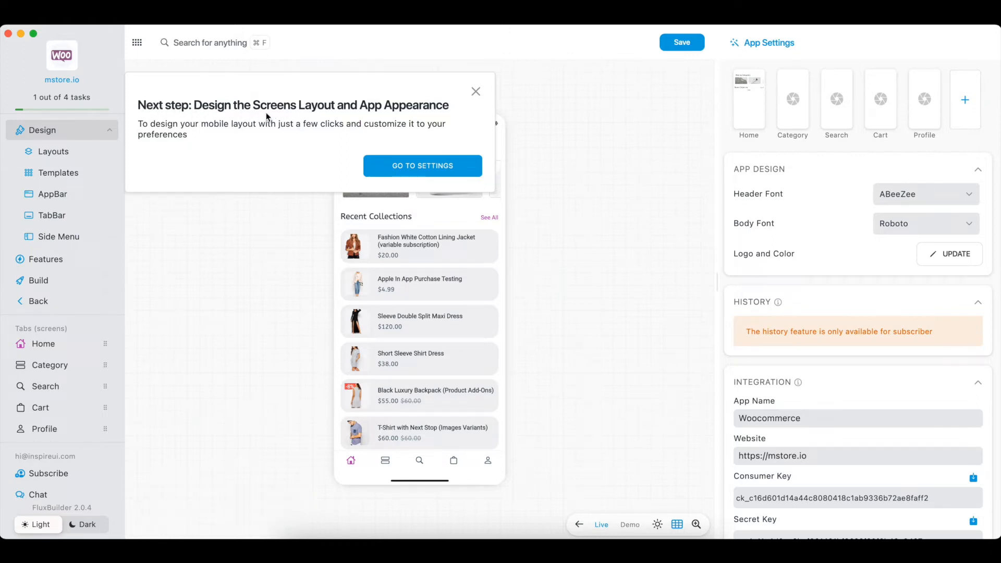
mouse_move(431, 116)
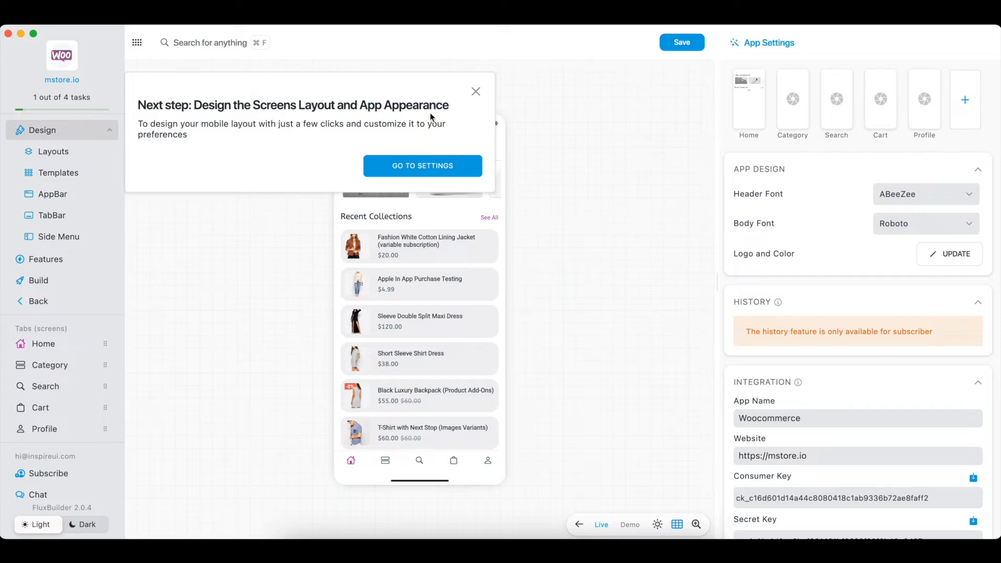
mouse_move(406, 172)
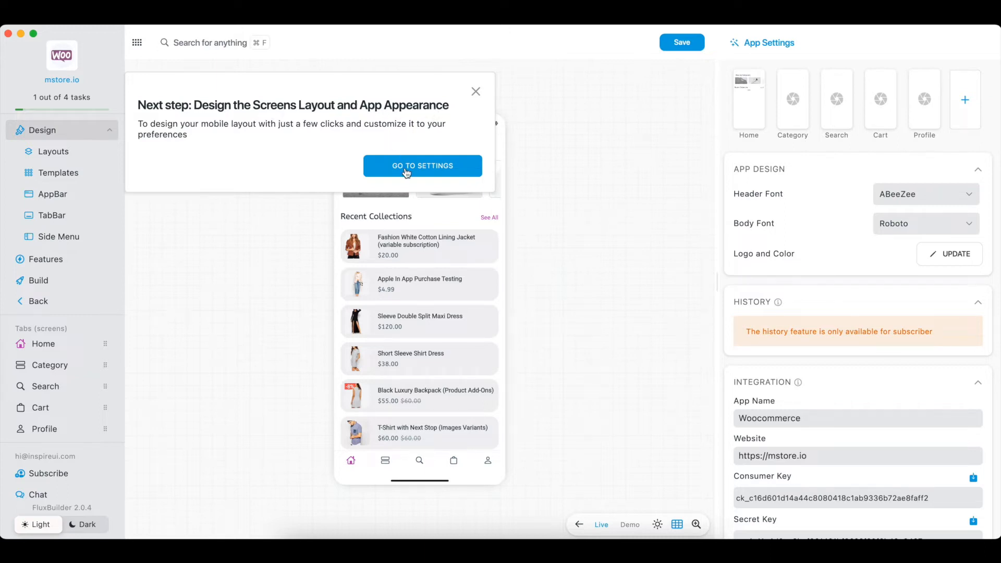
left_click(475, 91)
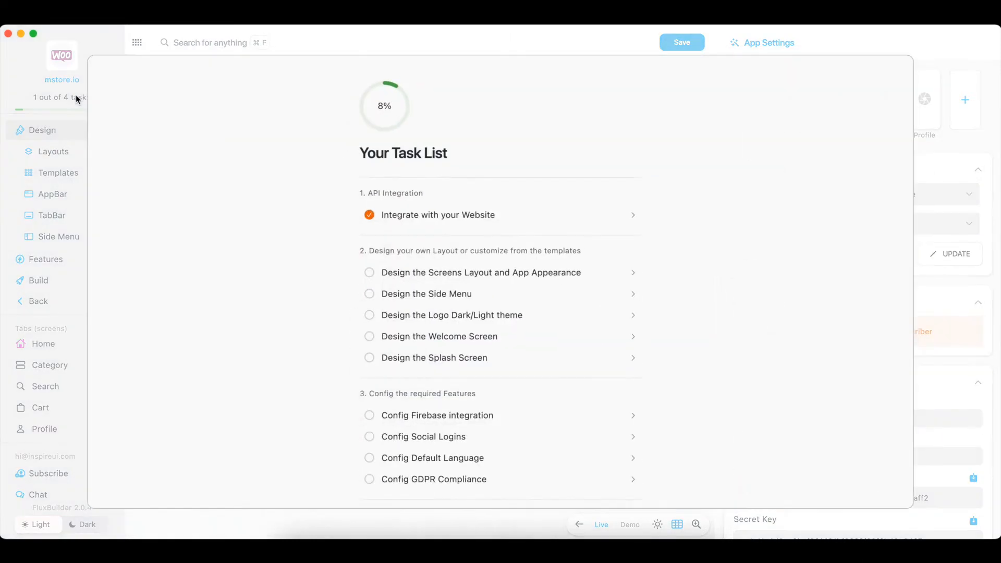
mouse_move(409, 160)
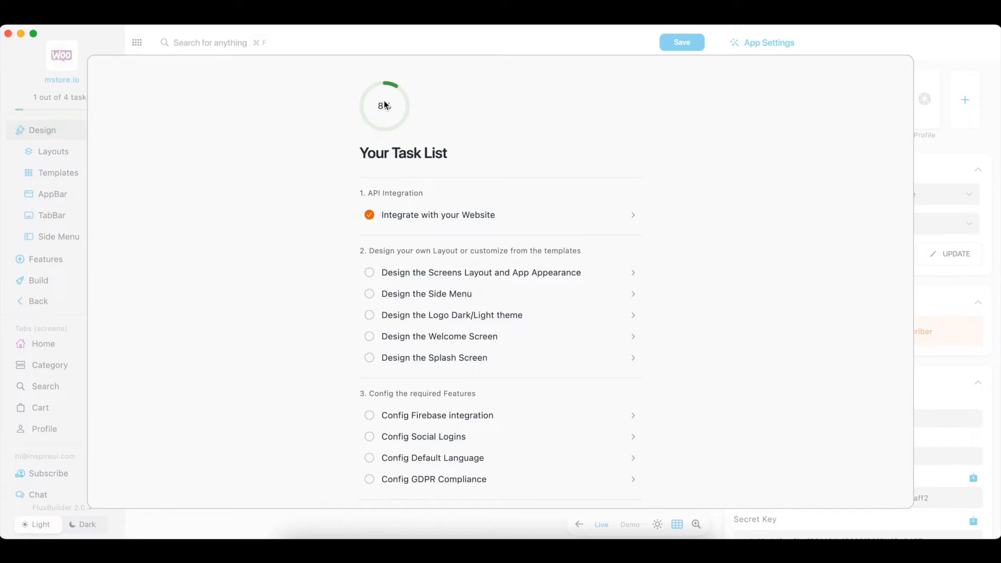
mouse_move(498, 224)
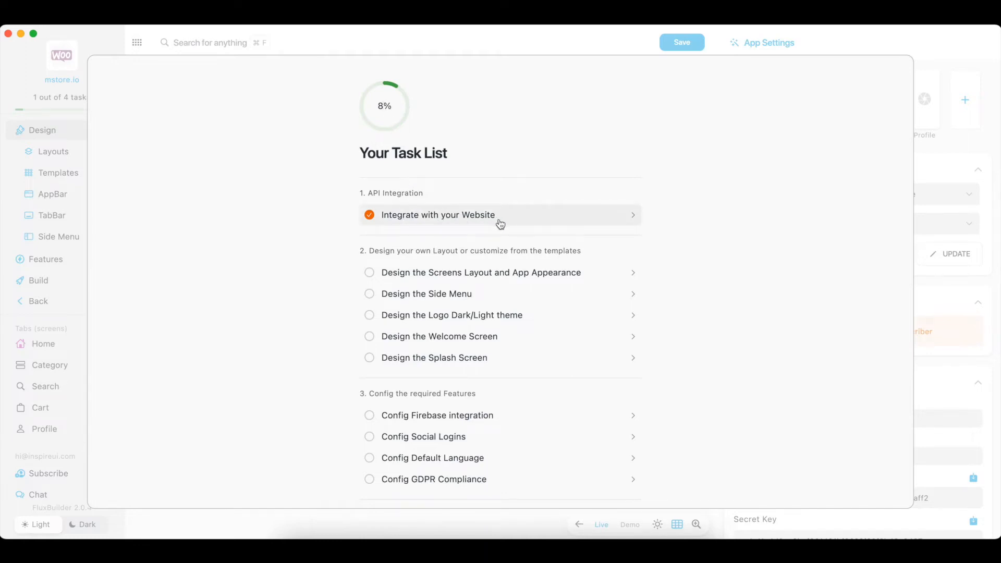
mouse_move(457, 274)
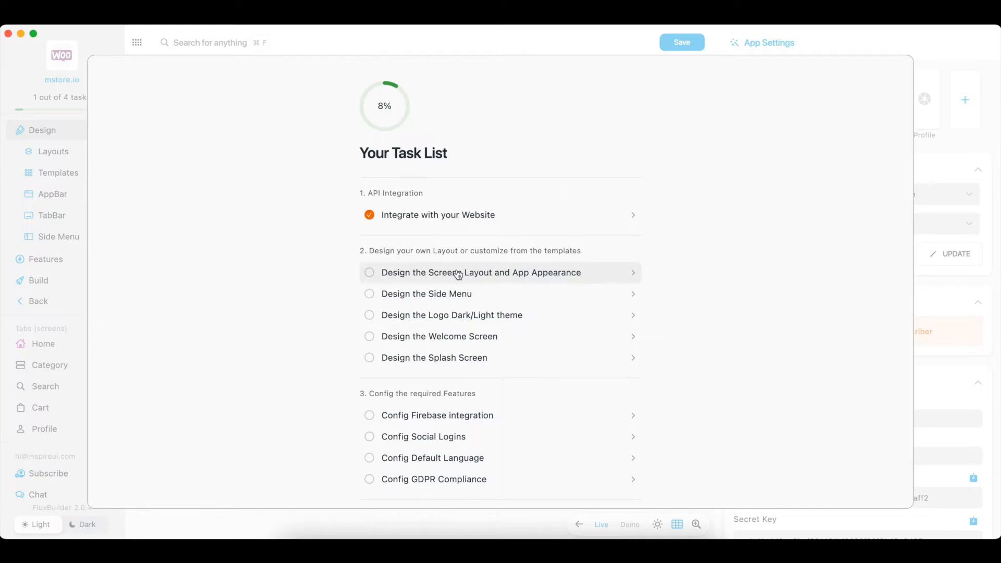
mouse_move(463, 297)
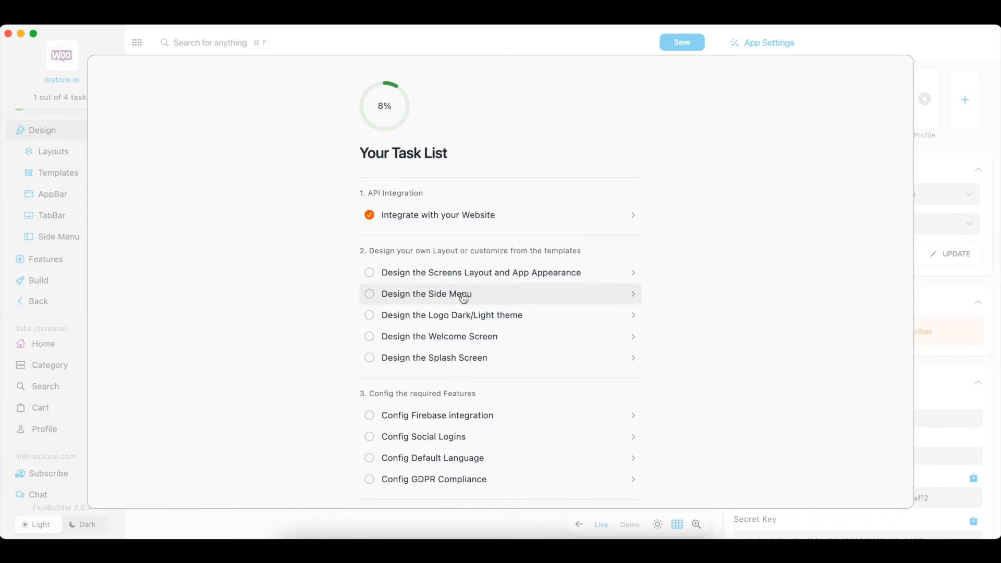
mouse_move(462, 323)
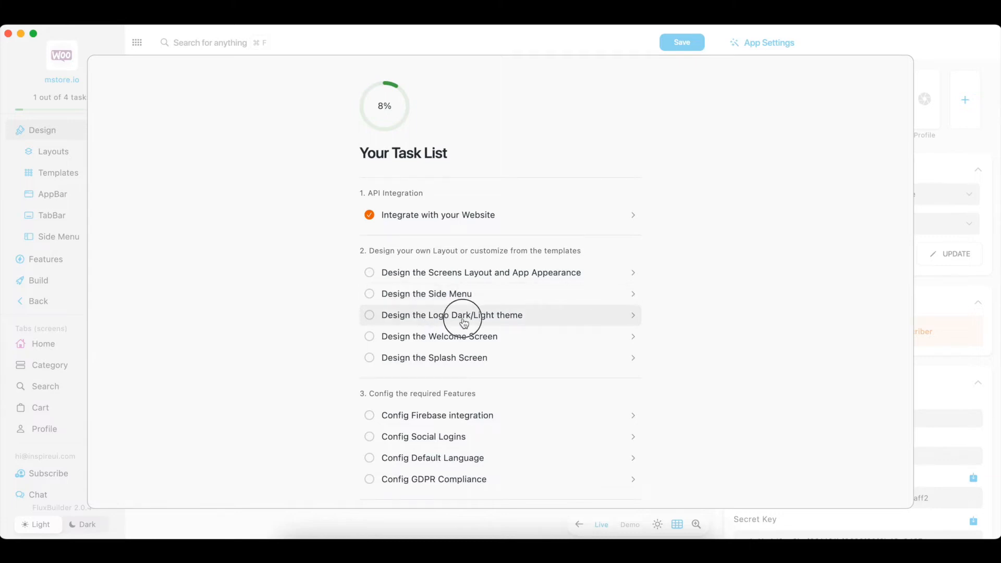
Step: Start the 'Design the Logo Dark/Light theme' task from the task list
left_click(464, 315)
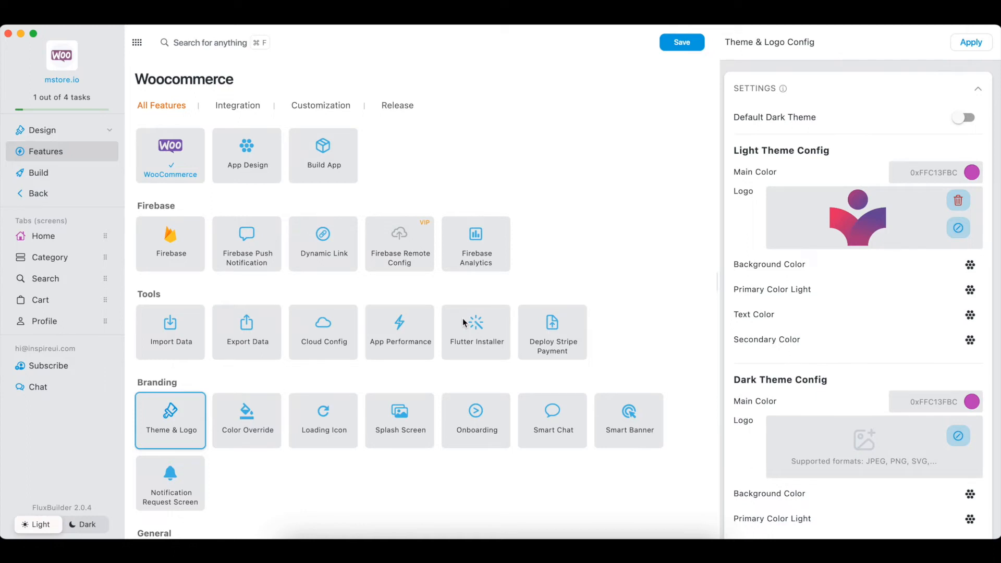
mouse_move(161, 162)
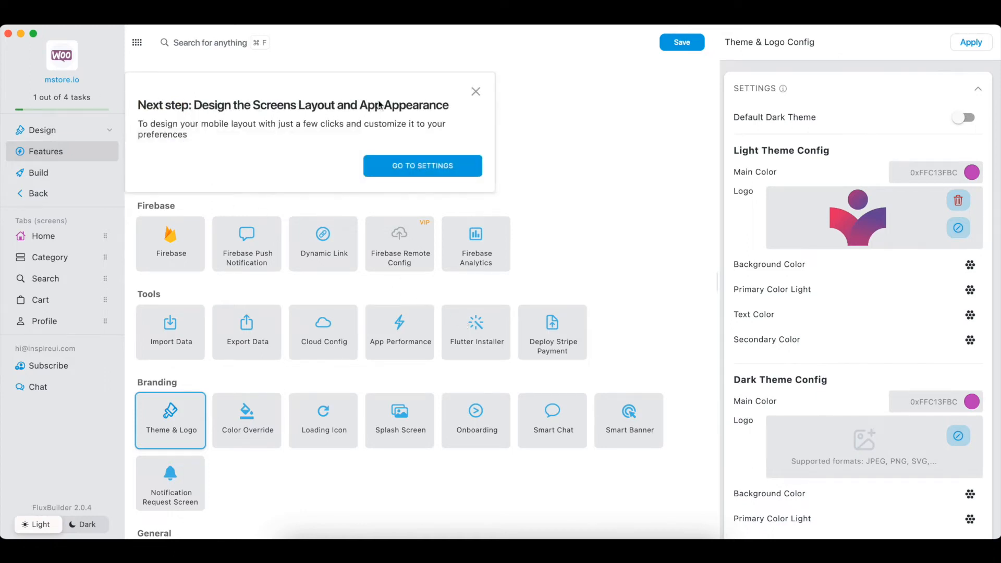
Step: Return to the screens layout design settings in the design editor
left_click(422, 166)
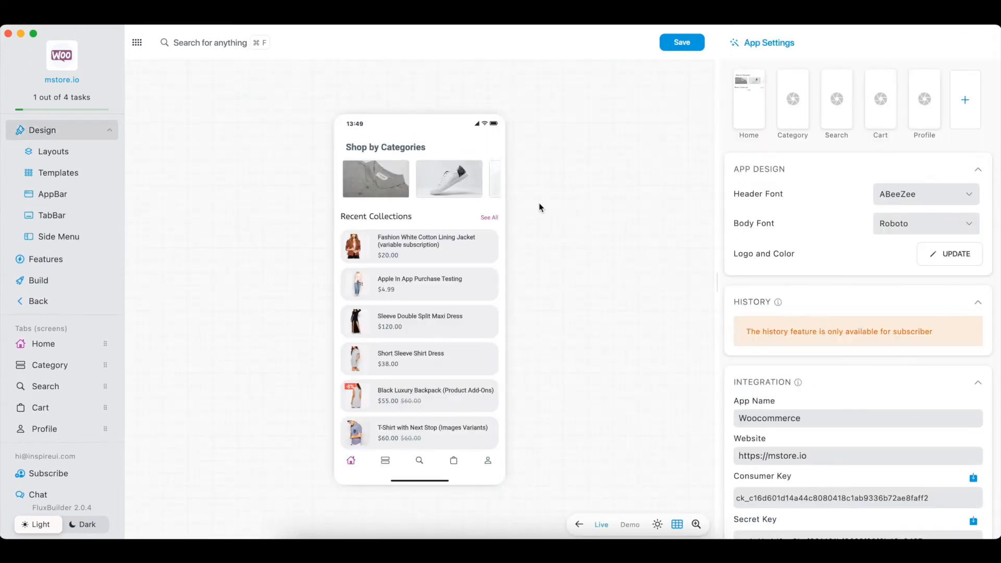